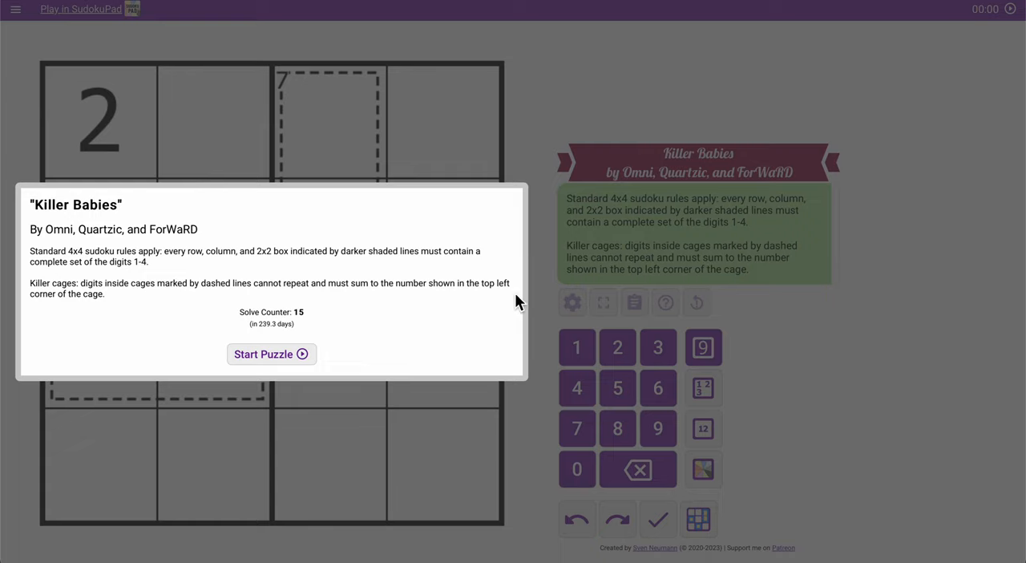
{"action": "mouse_move", "coordinate": [319, 288]}
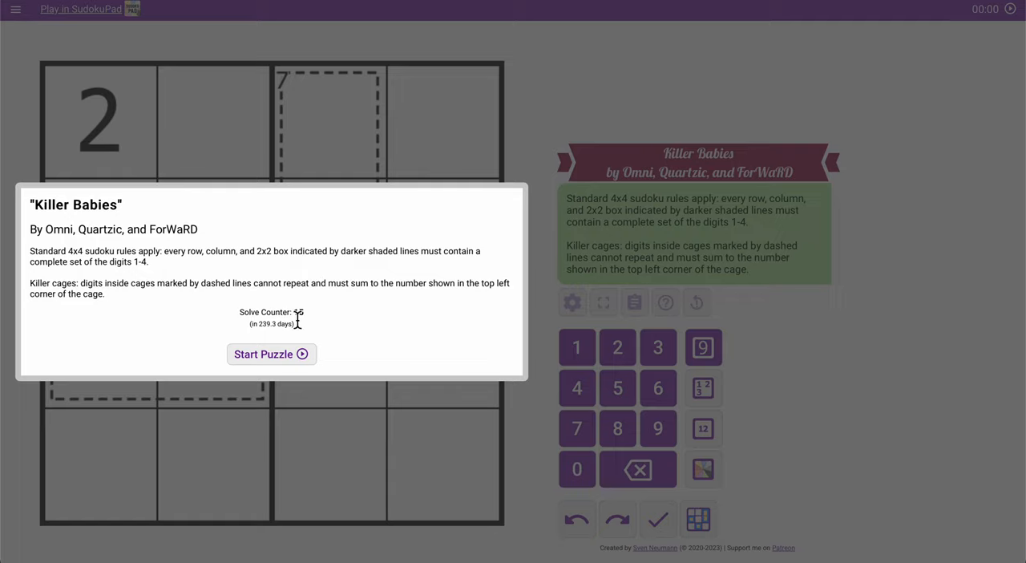
{"action": "mouse_move", "coordinate": [282, 372]}
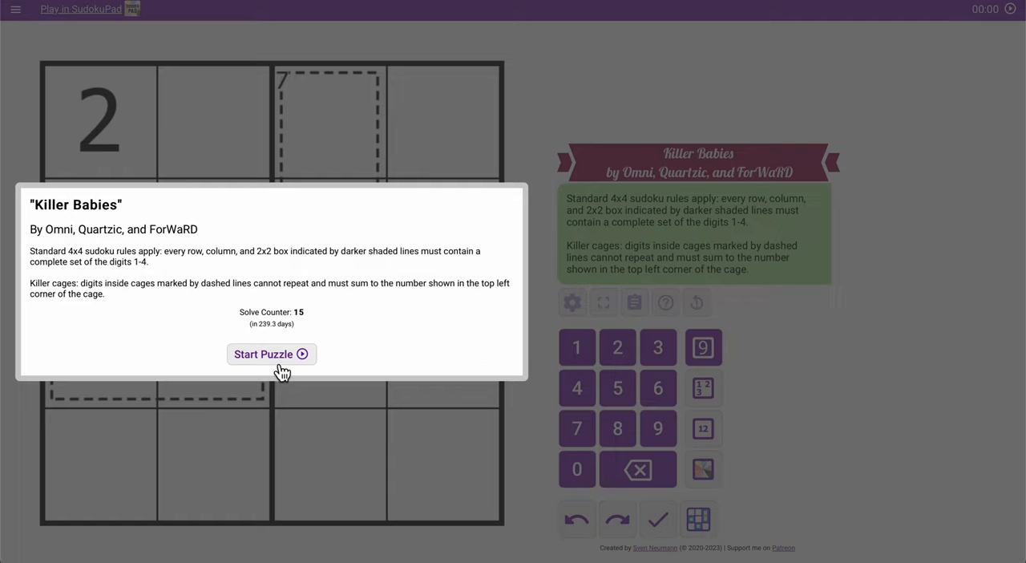
- Start the Killer Babies puzzle and fill the 7 cage with 3 above 4
{"action": "left_click", "coordinate": [271, 354]}
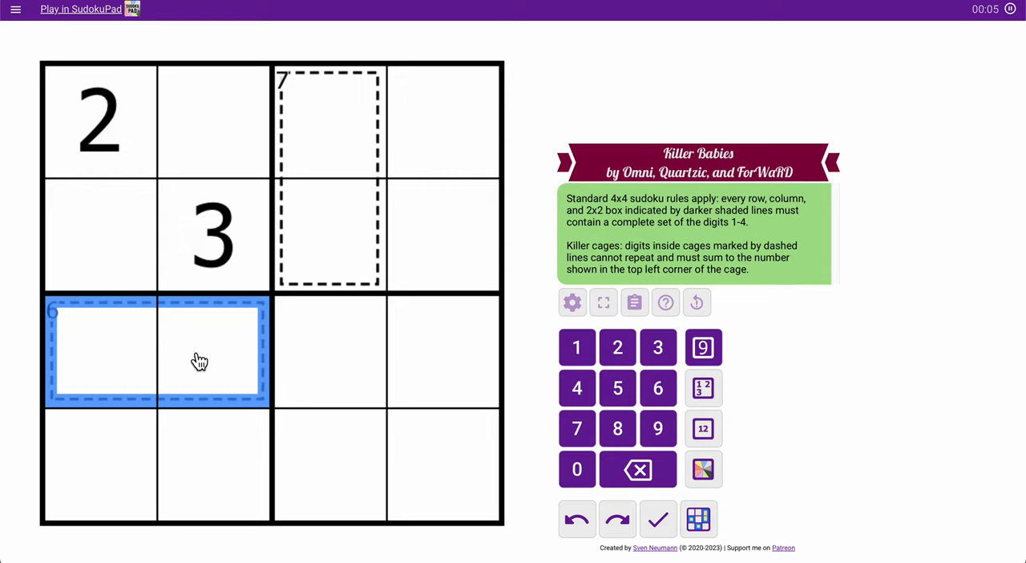
{"action": "left_click", "coordinate": [328, 234]}
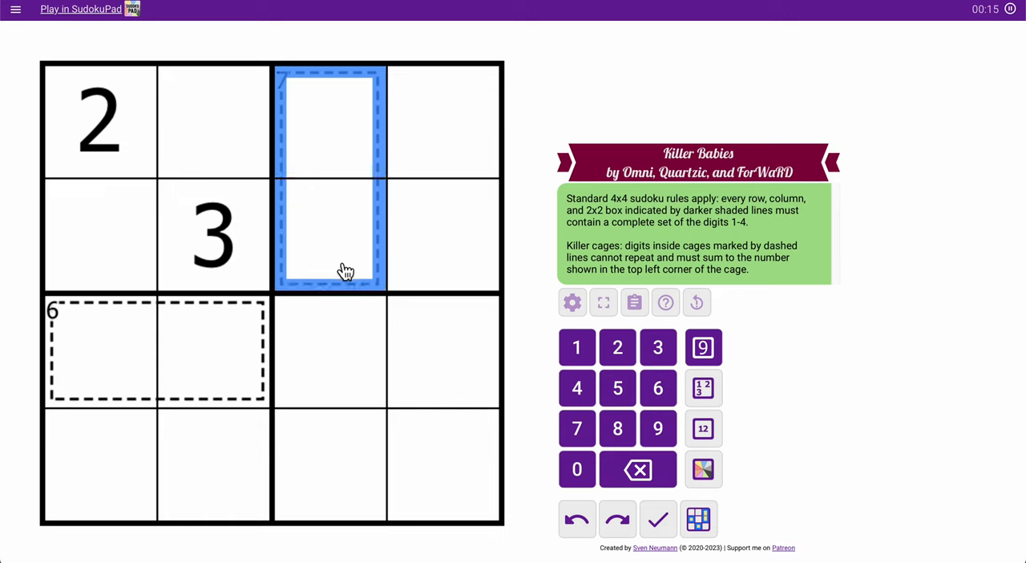
{"action": "left_click", "coordinate": [329, 235]}
{"action": "type", "text": "4"}
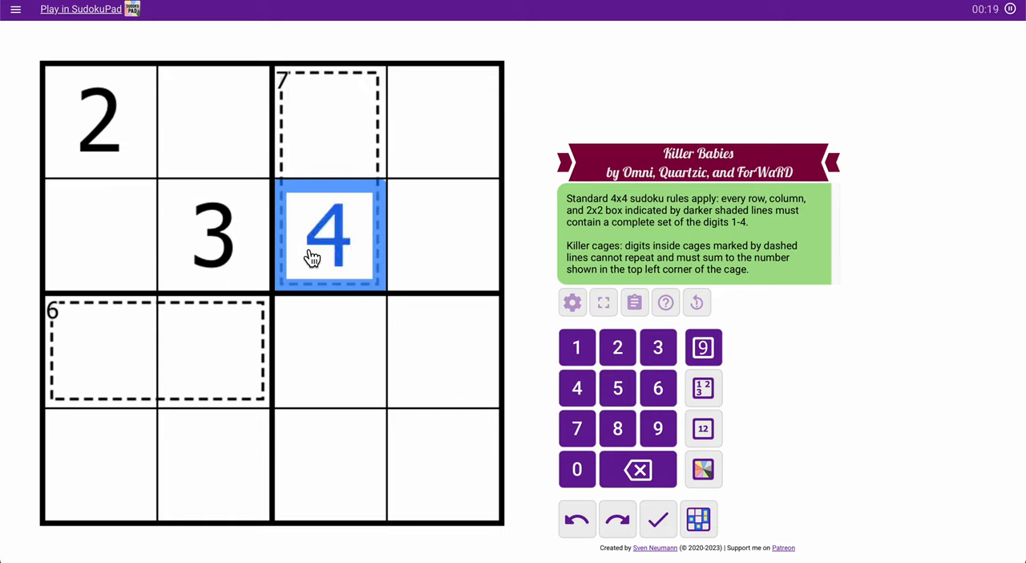
{"action": "left_click", "coordinate": [329, 121]}
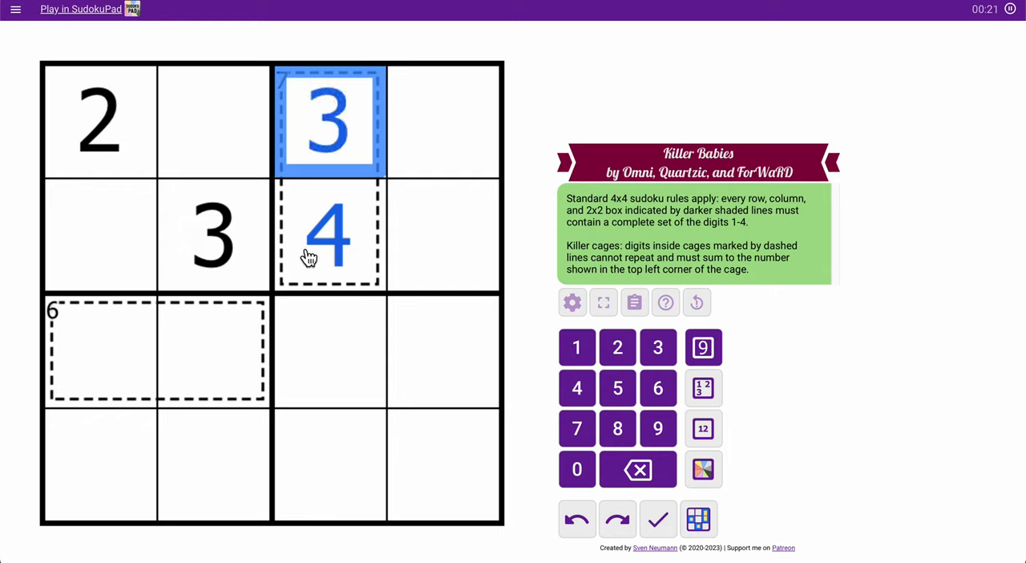
{"action": "left_click", "coordinate": [223, 346]}
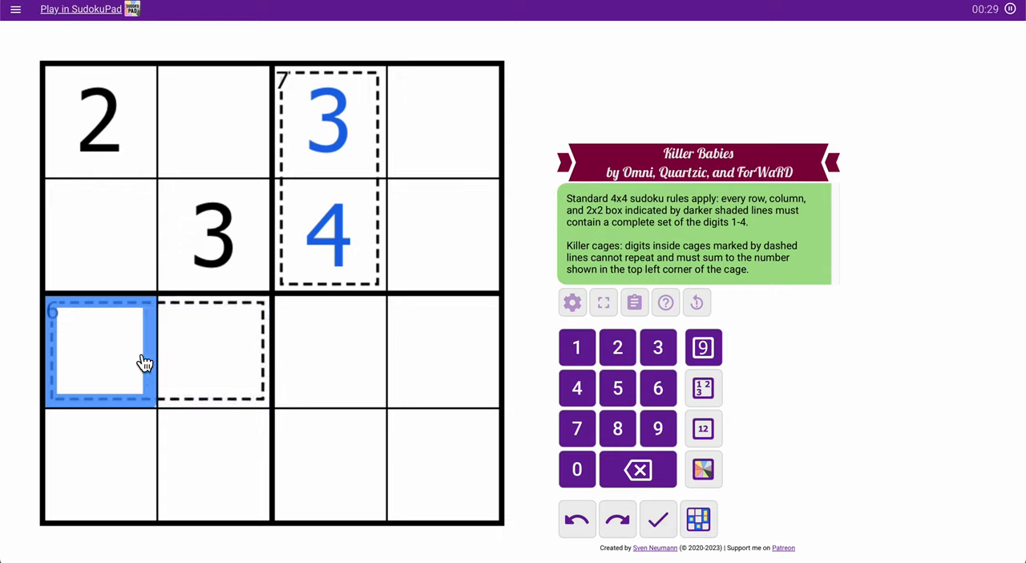
- Enter 4 and 2 in the 6 cage, then fill the last empty cells with digits
{"action": "left_click", "coordinate": [617, 347]}
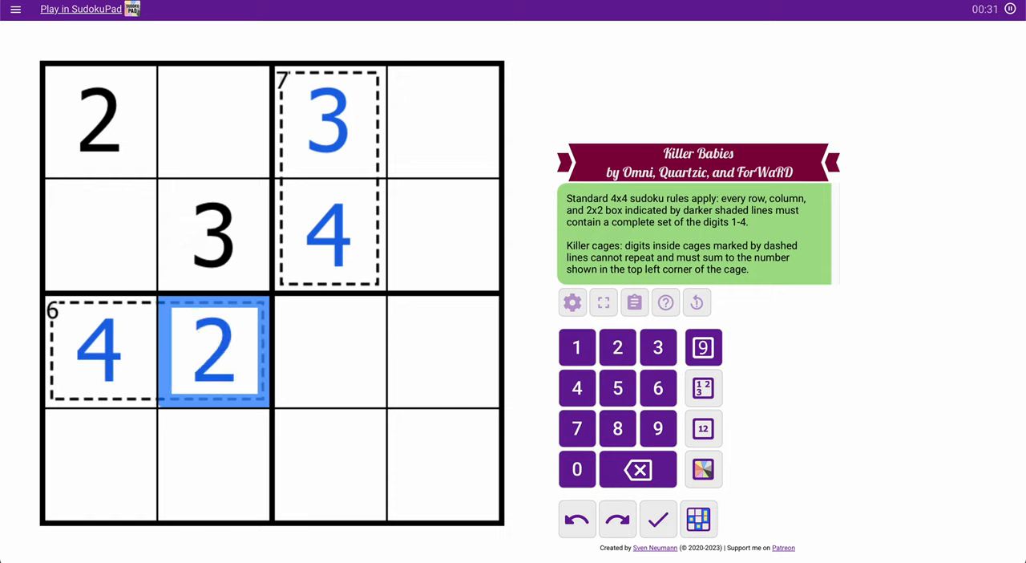
{"action": "left_click", "coordinate": [214, 120]}
{"action": "type", "text": "4"}
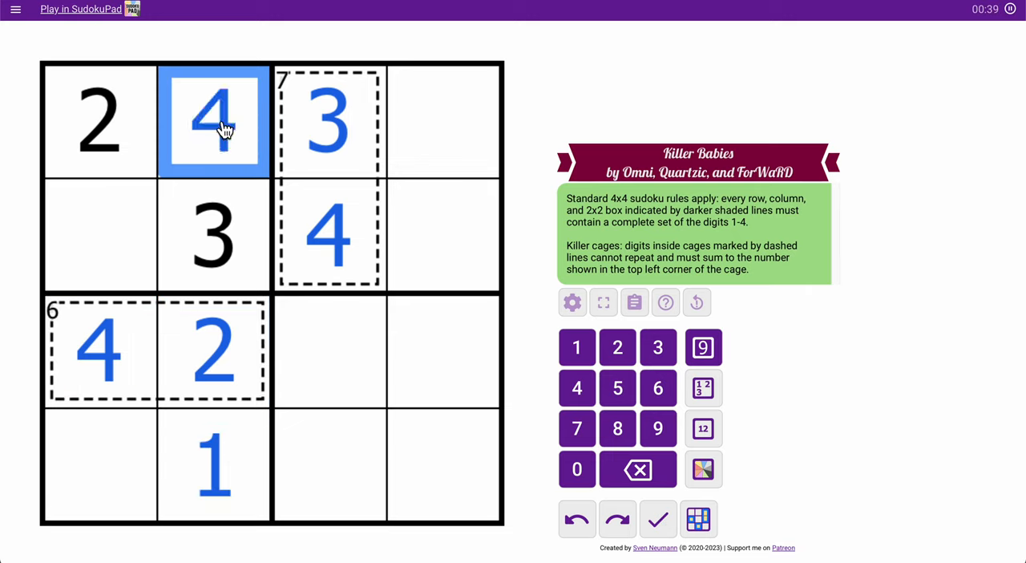
{"action": "left_click", "coordinate": [443, 120]}
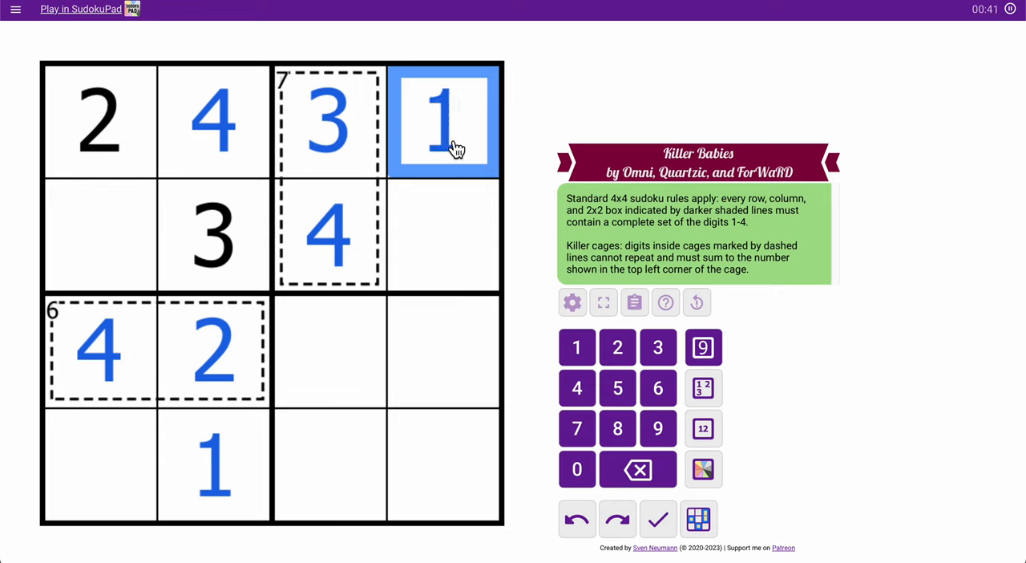
{"action": "left_click", "coordinate": [100, 235]}
{"action": "type", "text": "1"}
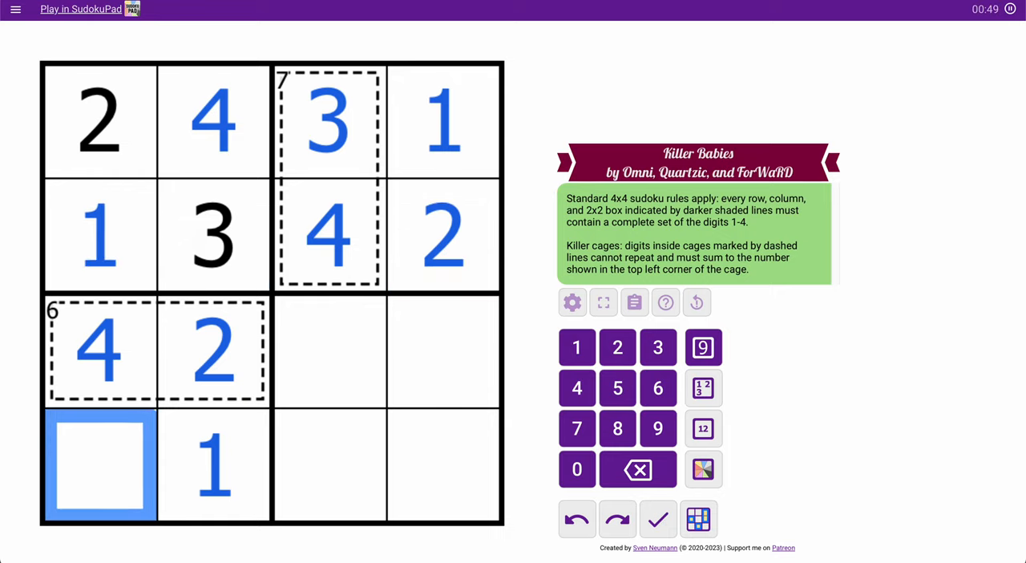
{"action": "left_click", "coordinate": [658, 347]}
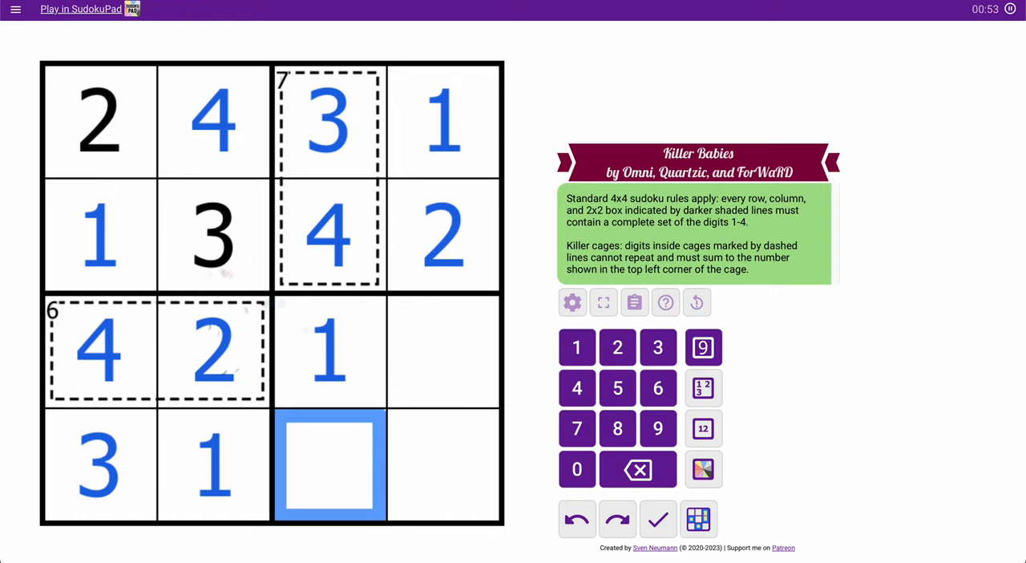
{"action": "left_click", "coordinate": [444, 351]}
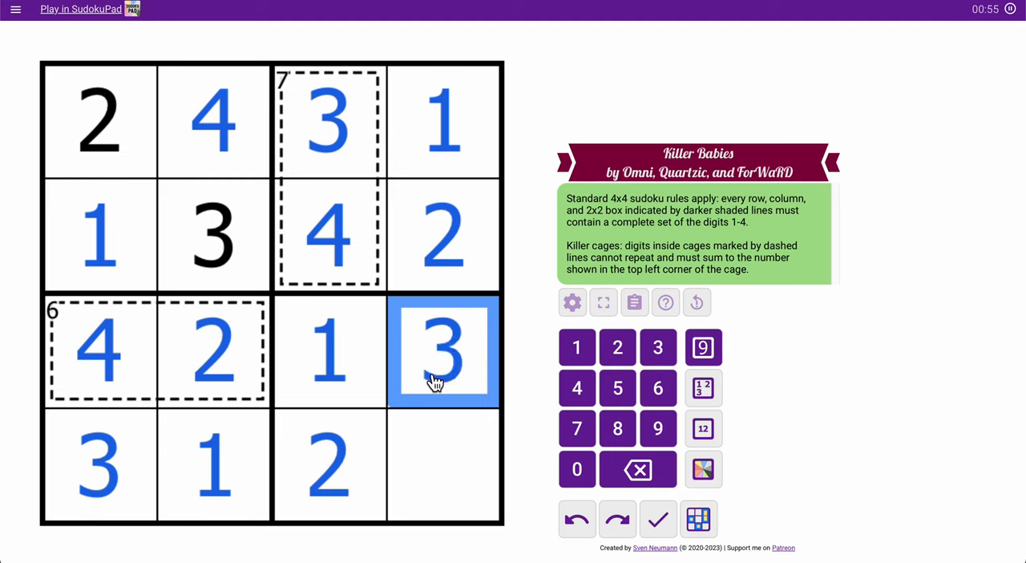
{"action": "left_click", "coordinate": [576, 387]}
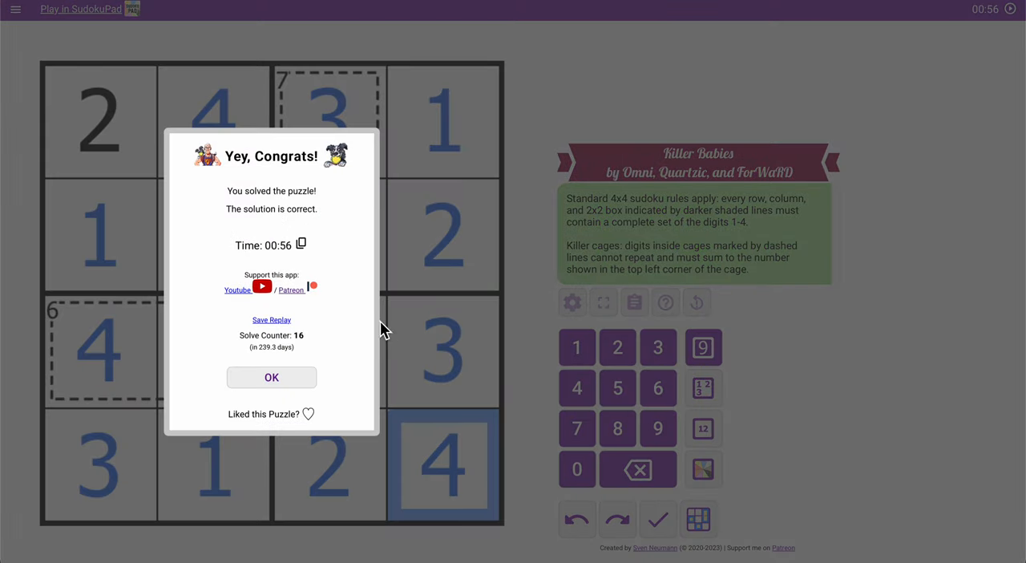
{"action": "mouse_move", "coordinate": [345, 317]}
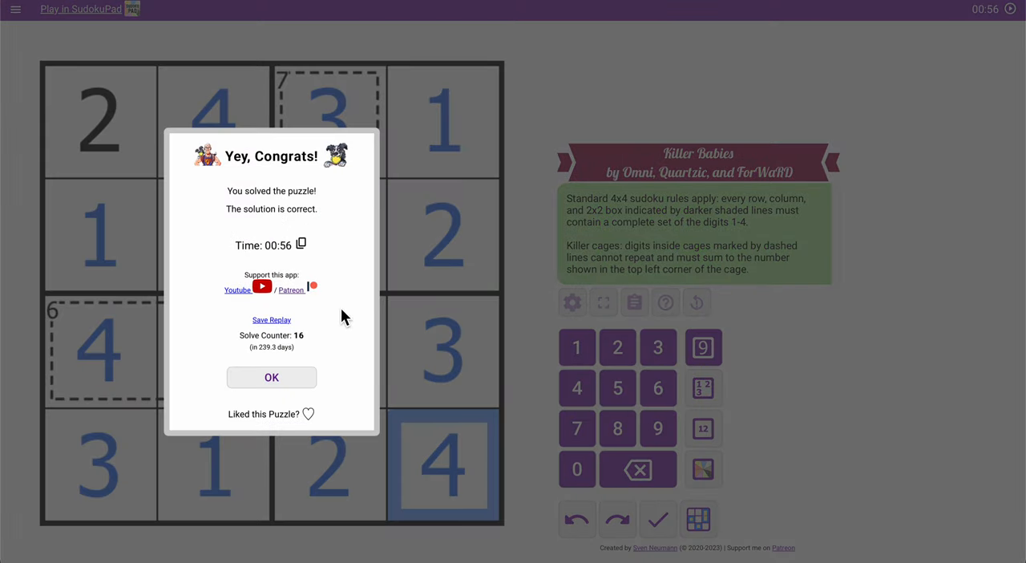
{"action": "mouse_move", "coordinate": [938, 87]}
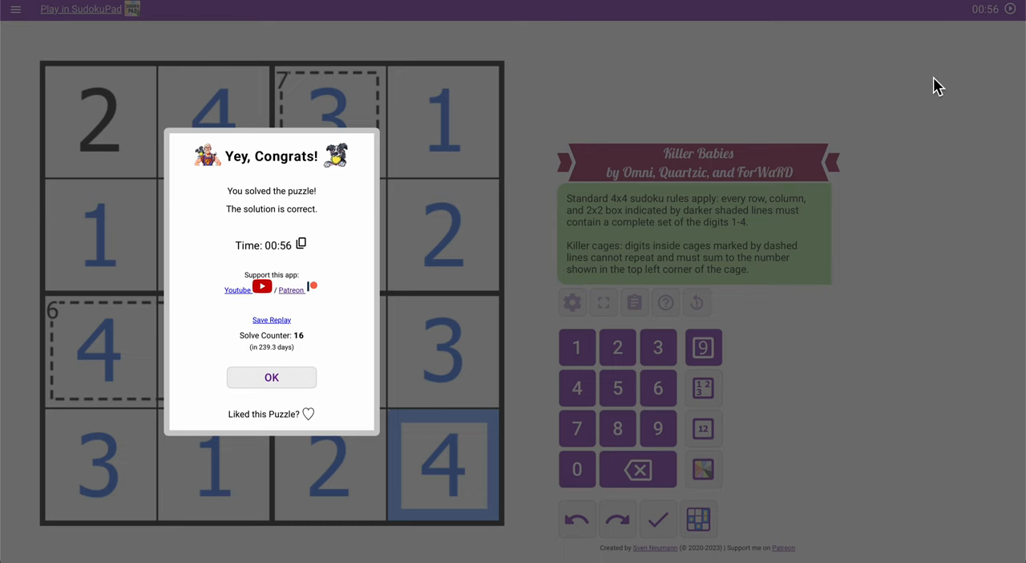
- Close the 'Yey, Congrats!' message to reveal the solved grid
{"action": "left_click", "coordinate": [271, 377]}
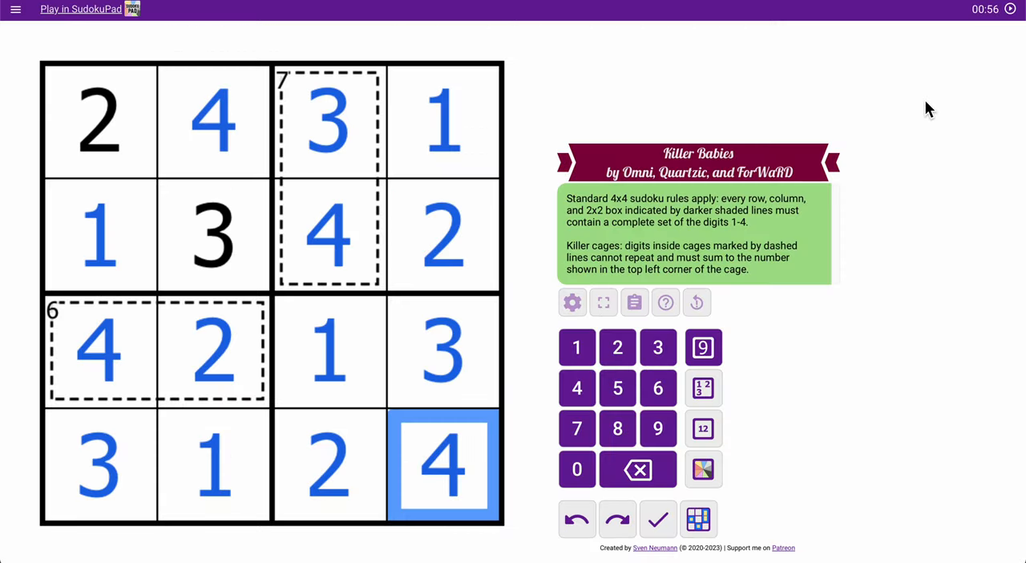